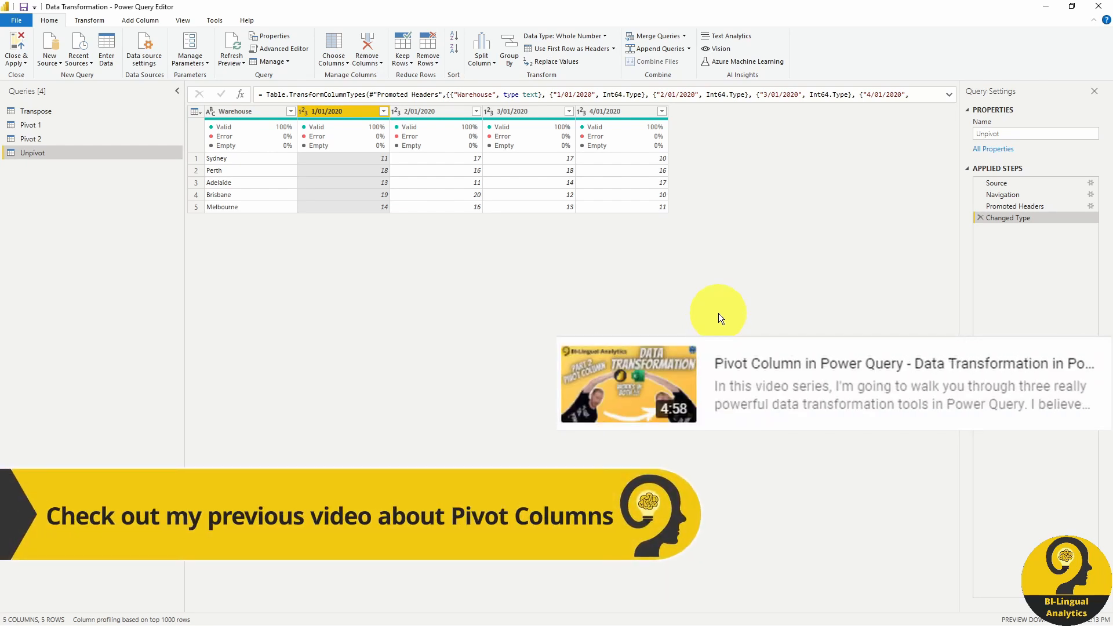
{"action": "mouse_move", "coordinate": [566, 335]}
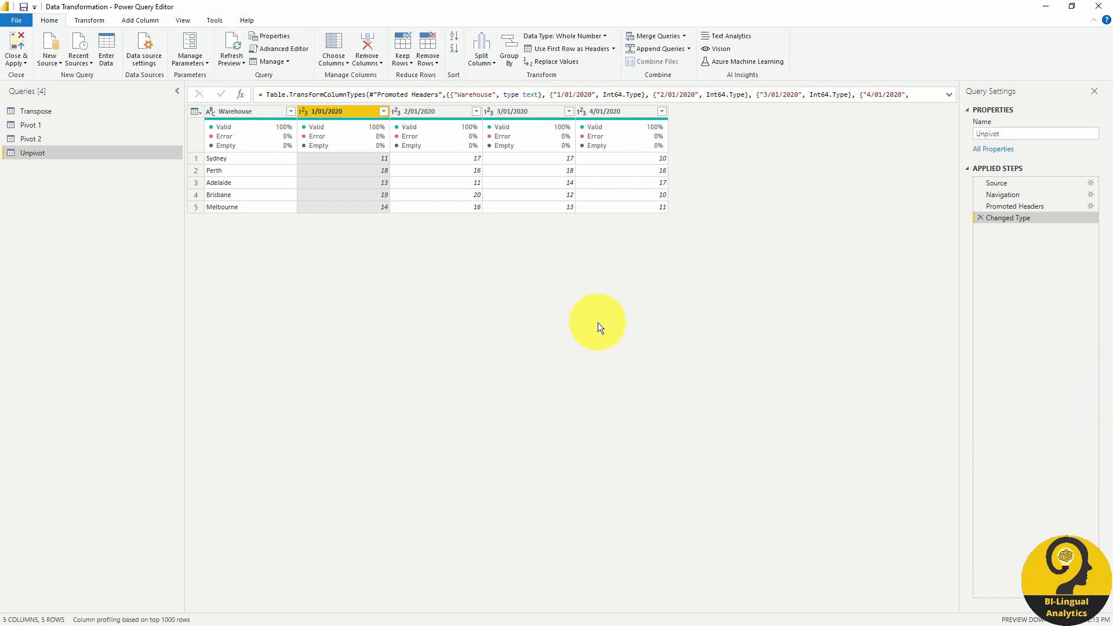
{"action": "mouse_move", "coordinate": [651, 286]}
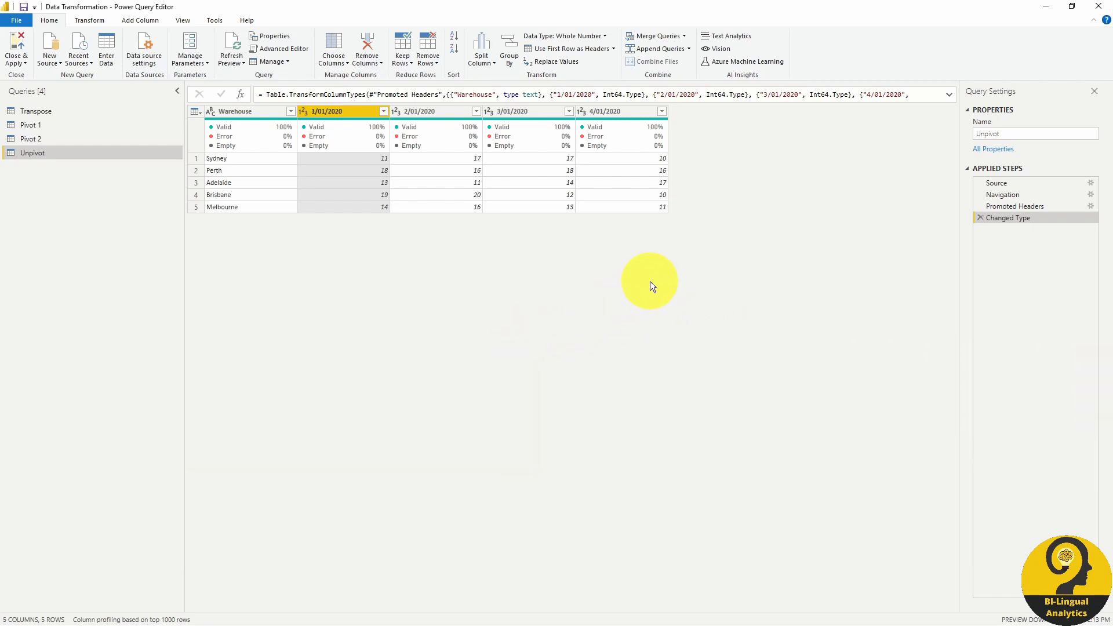
{"action": "mouse_move", "coordinate": [696, 277]}
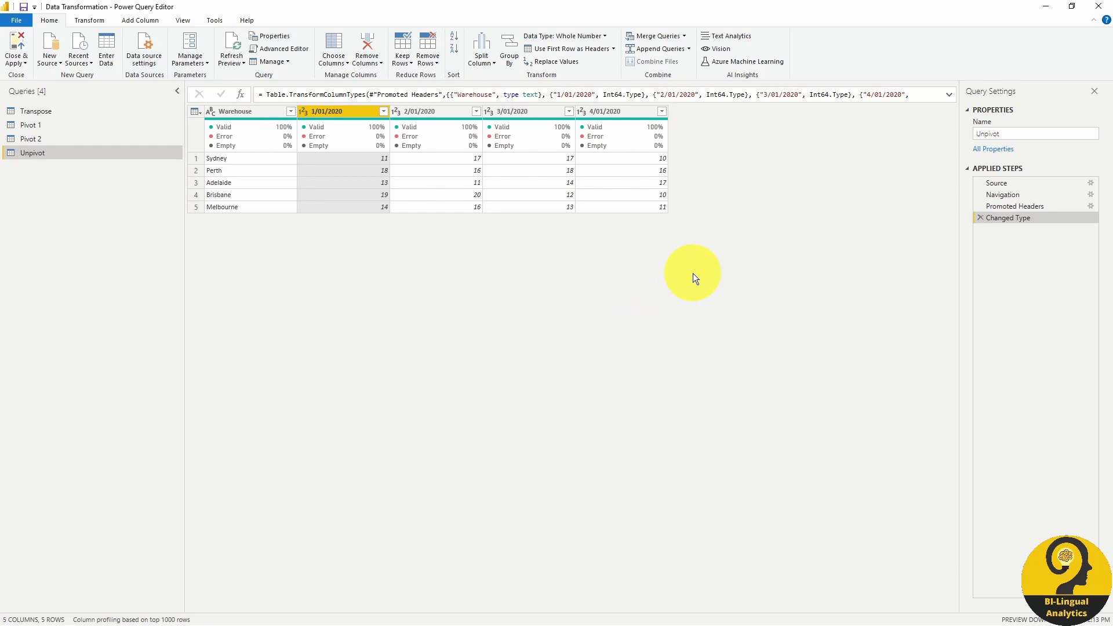
{"action": "mouse_move", "coordinate": [699, 275]}
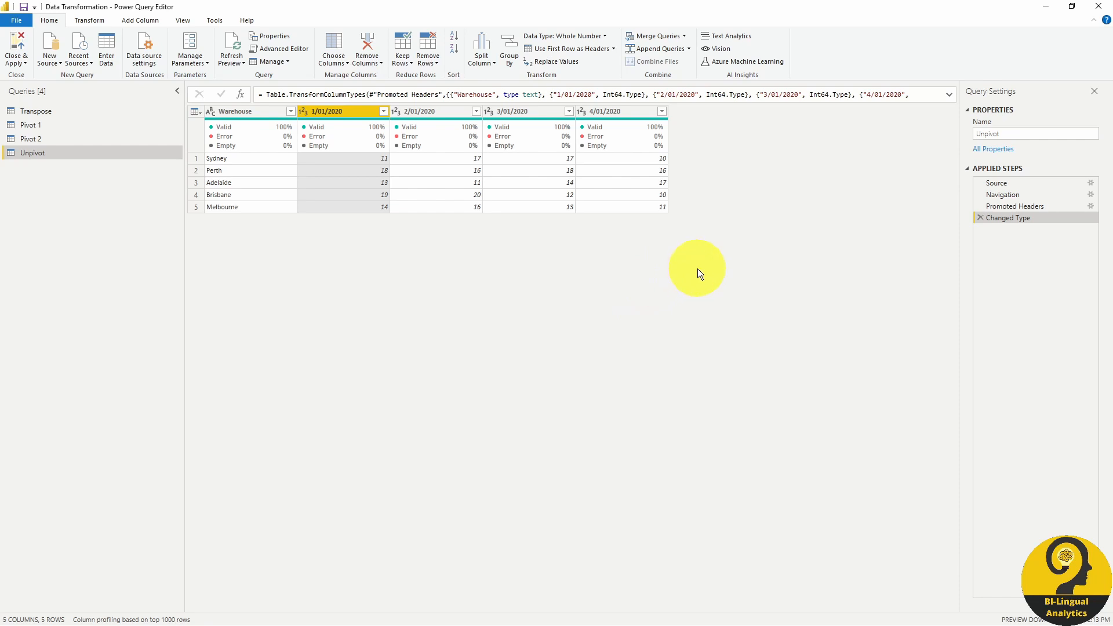
{"action": "mouse_move", "coordinate": [659, 249]}
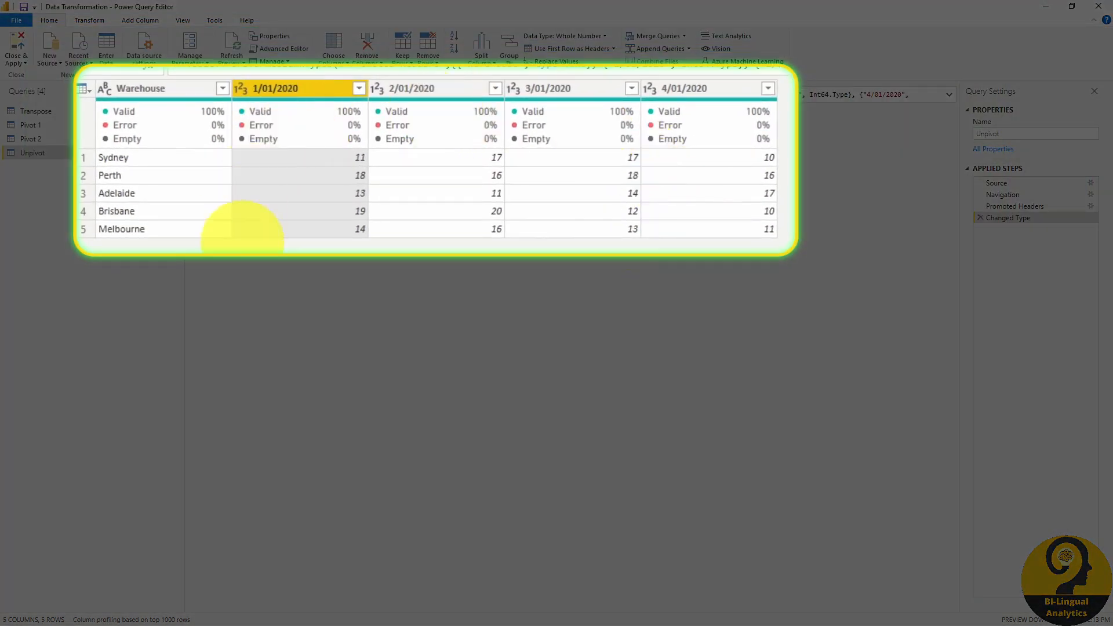
{"action": "mouse_move", "coordinate": [414, 271]}
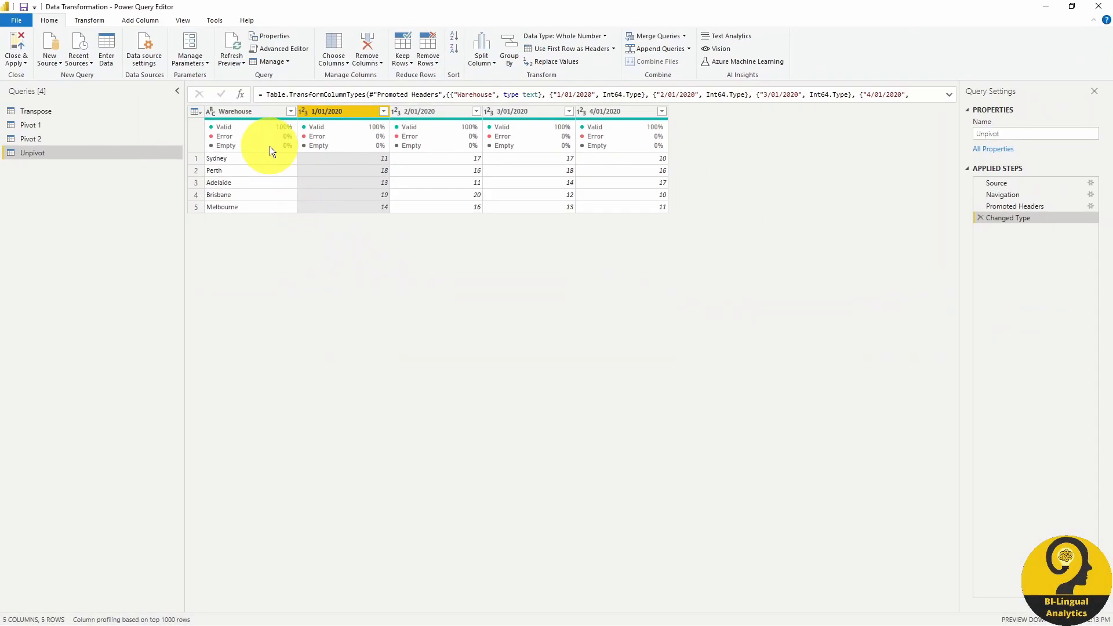
{"action": "mouse_move", "coordinate": [784, 254]}
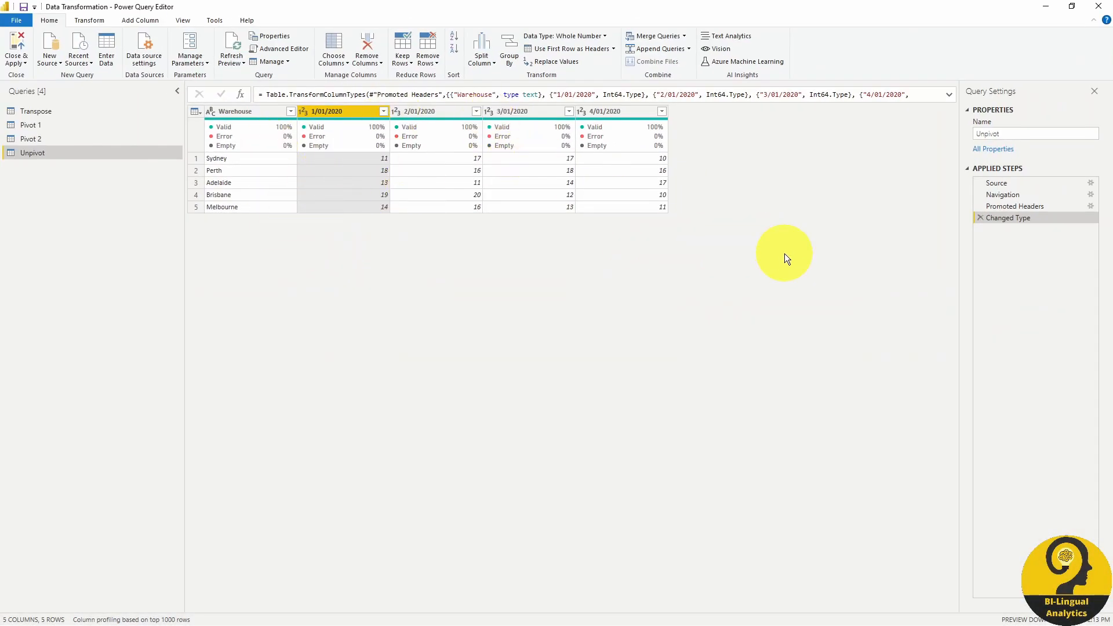
{"action": "mouse_move", "coordinate": [389, 291]}
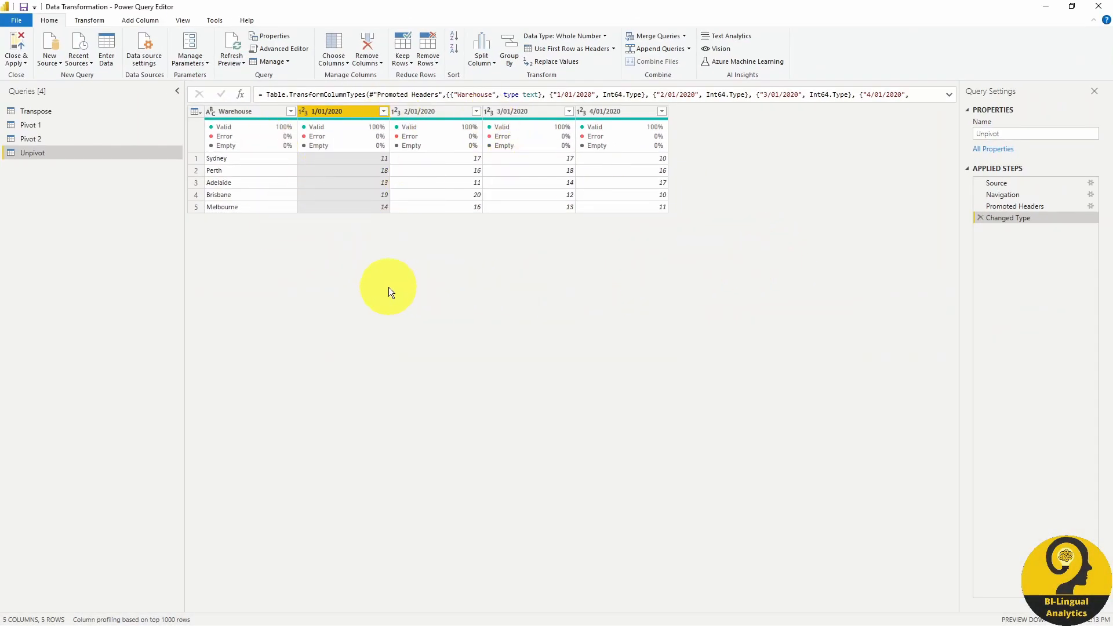
{"action": "mouse_move", "coordinate": [409, 298]}
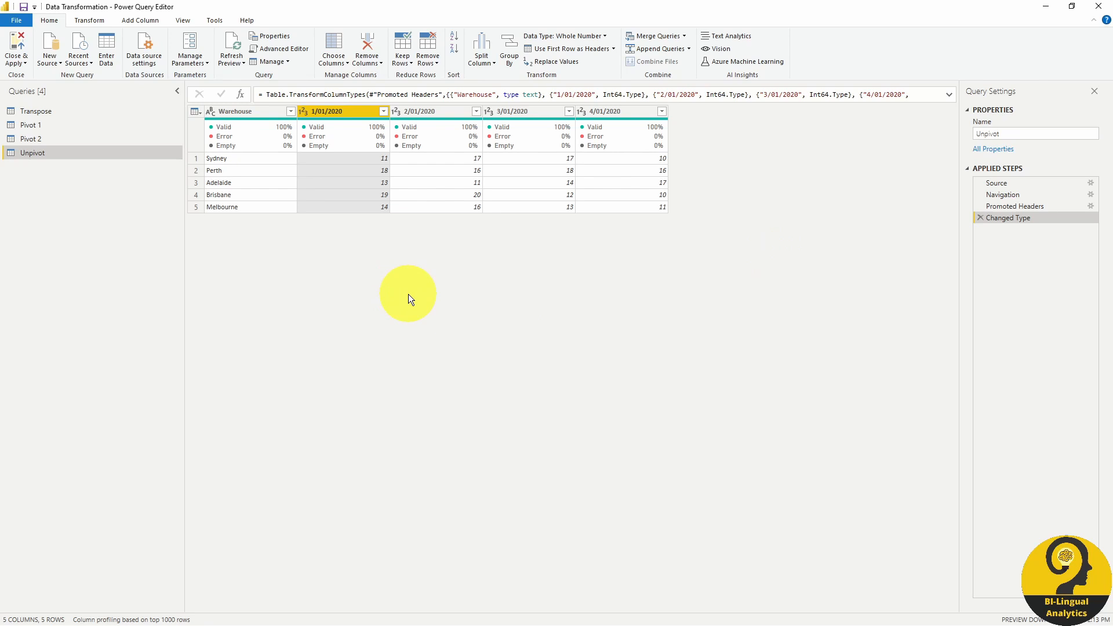
{"action": "mouse_move", "coordinate": [446, 292]}
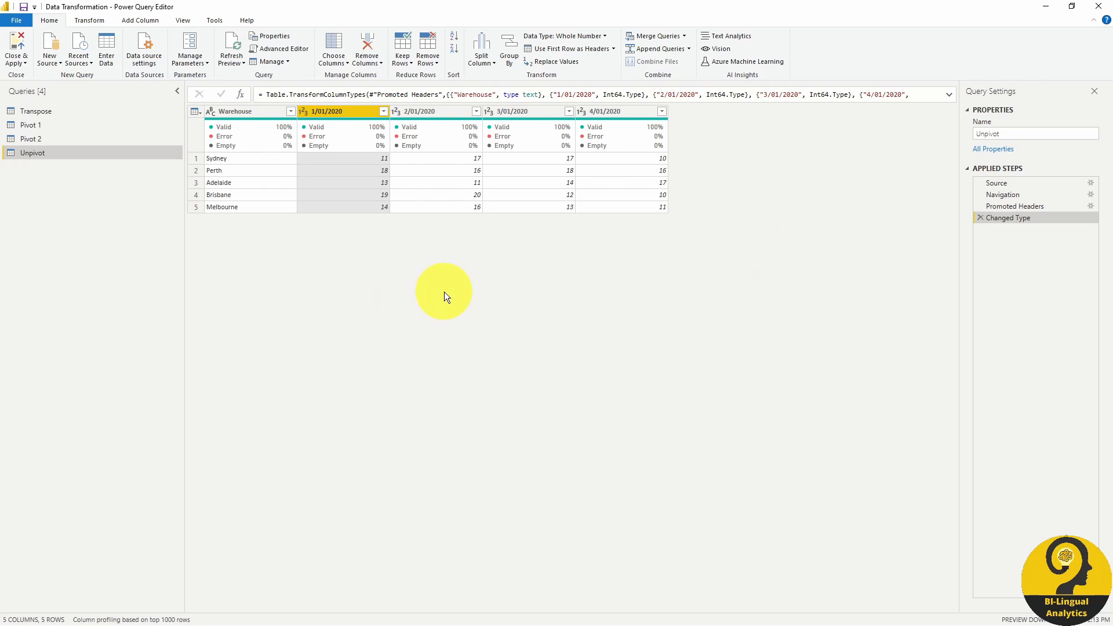
{"action": "mouse_move", "coordinate": [436, 291]}
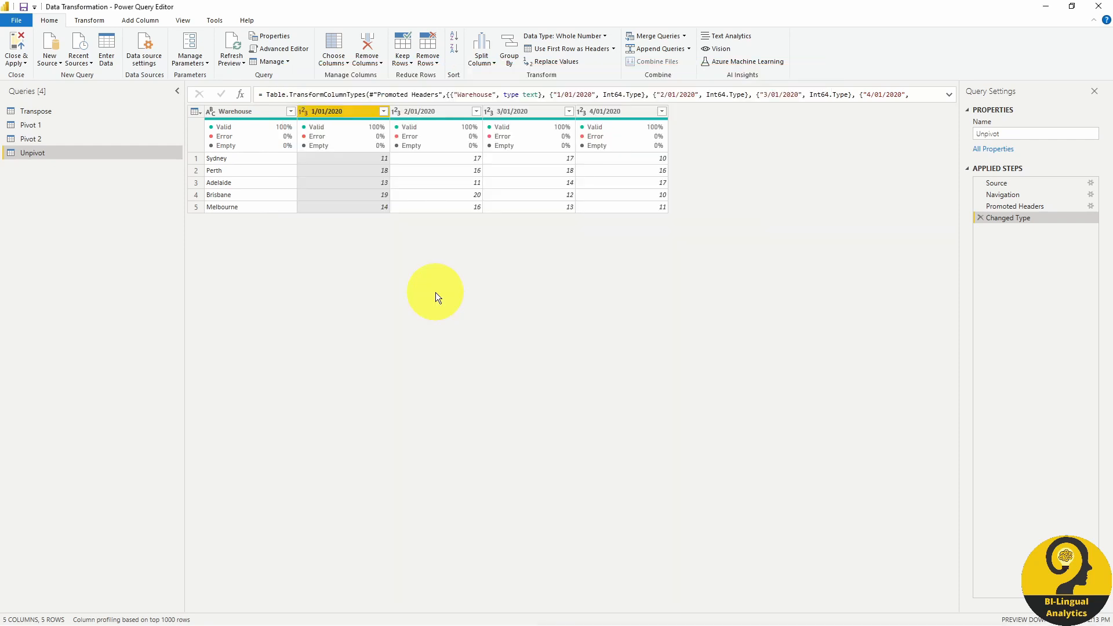
{"action": "mouse_move", "coordinate": [497, 288]}
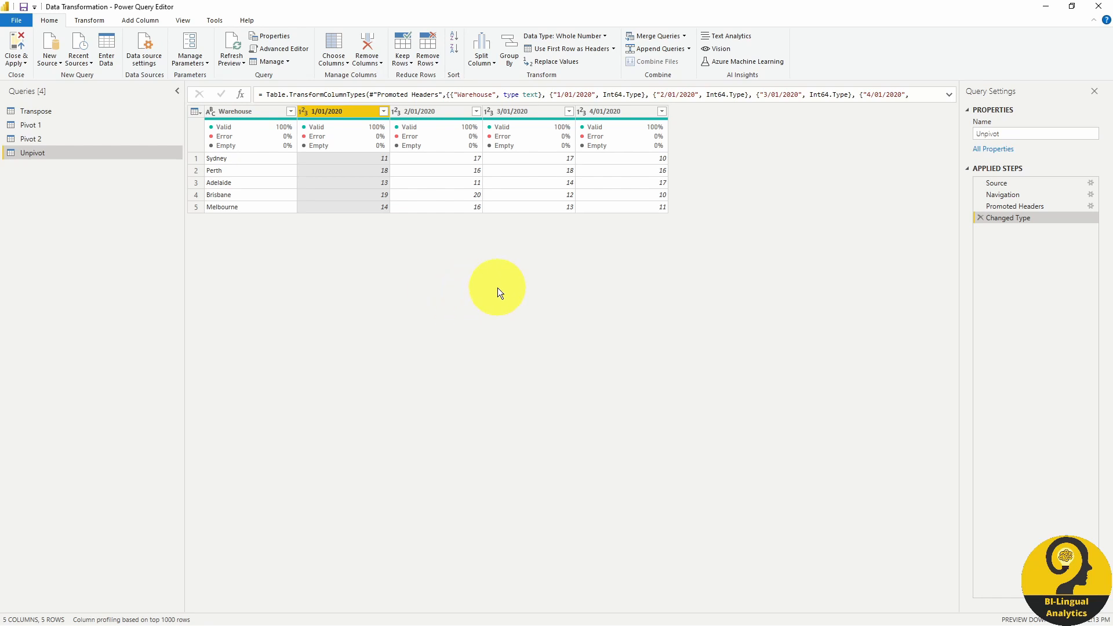
{"action": "mouse_move", "coordinate": [506, 314]}
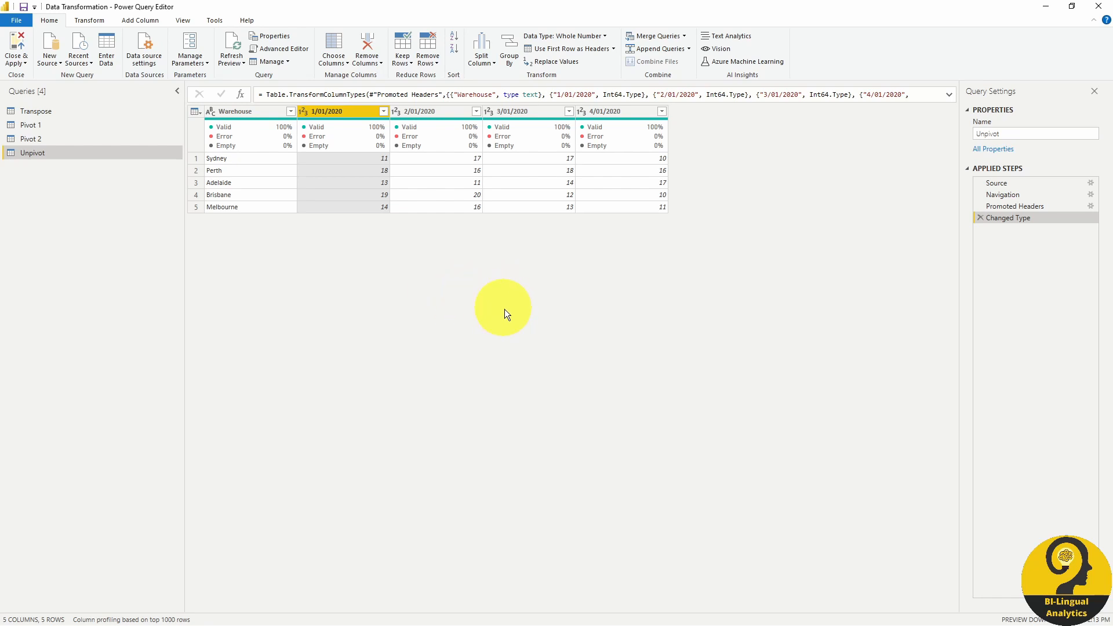
Select the date columns 1/01/2020 to 4/01/2020 and unpivot them into Attribute/Value rows.
{"action": "left_click", "coordinate": [234, 111]}
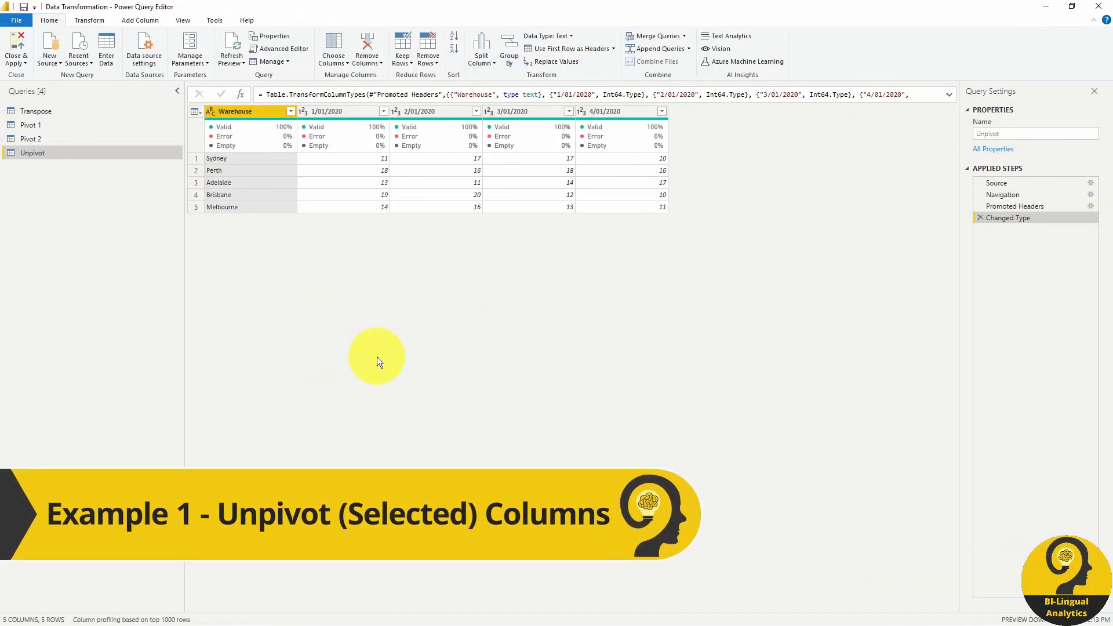
{"action": "left_click", "coordinate": [335, 110]}
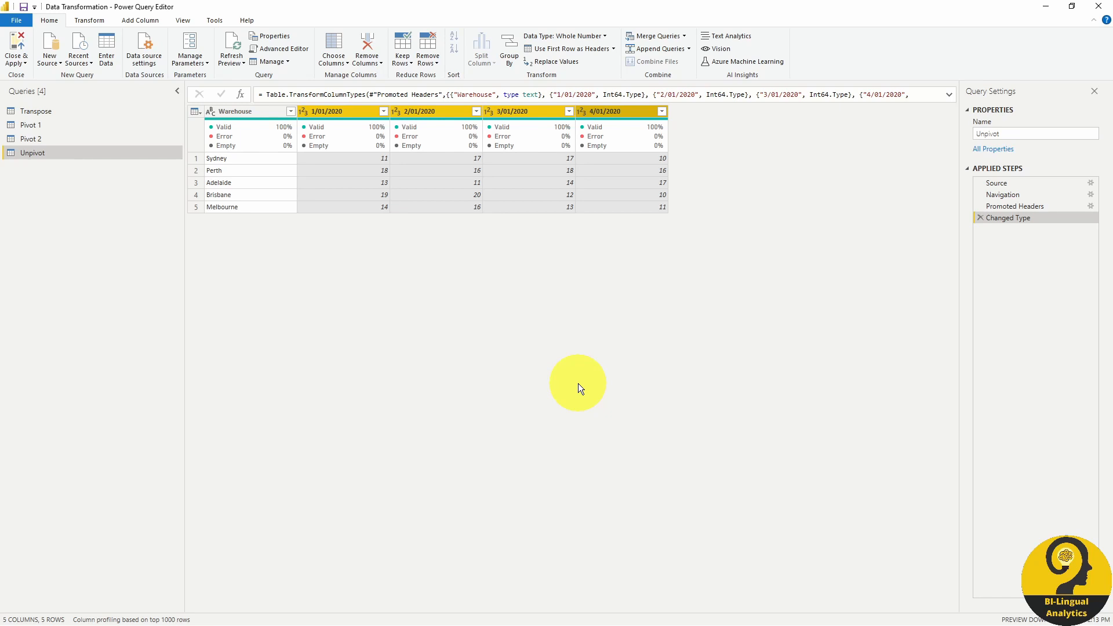
{"action": "mouse_move", "coordinate": [405, 354]}
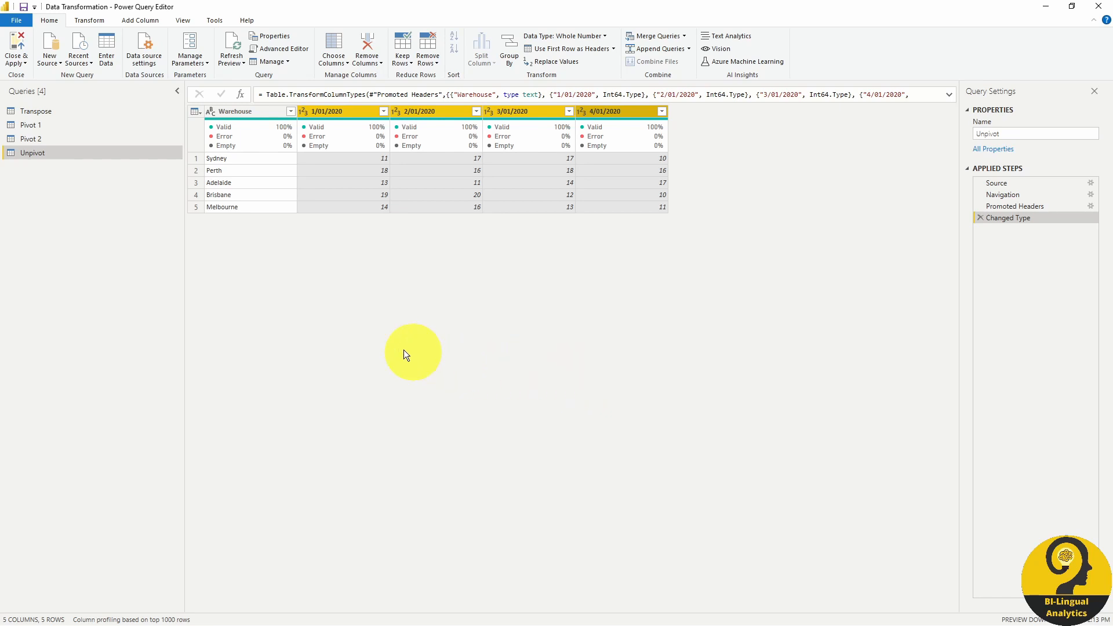
{"action": "left_click", "coordinate": [89, 19]}
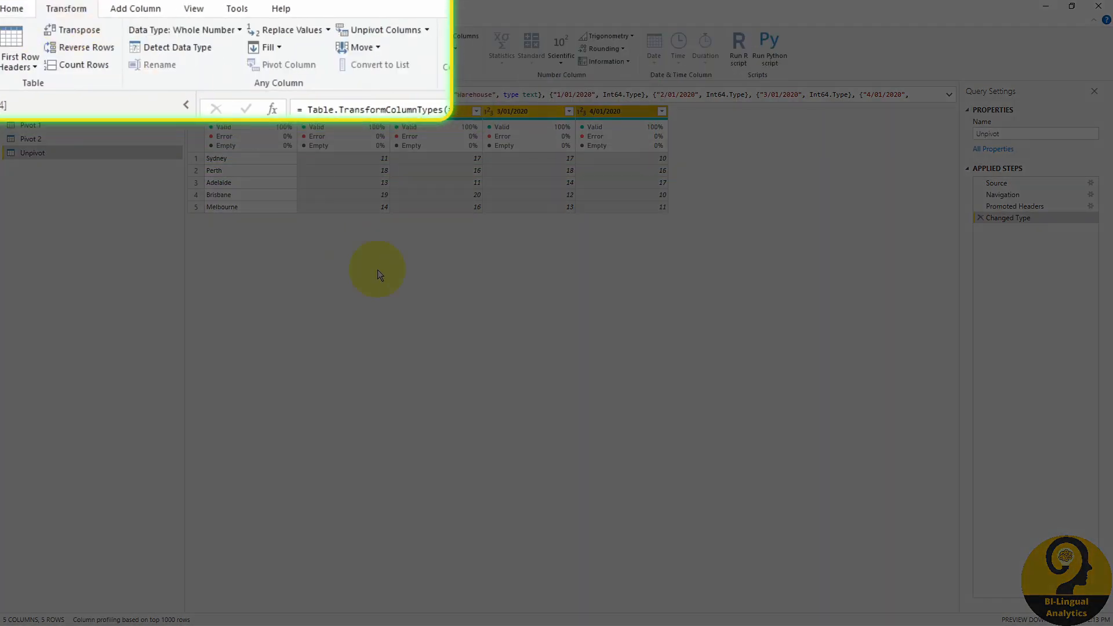
{"action": "mouse_move", "coordinate": [388, 298]}
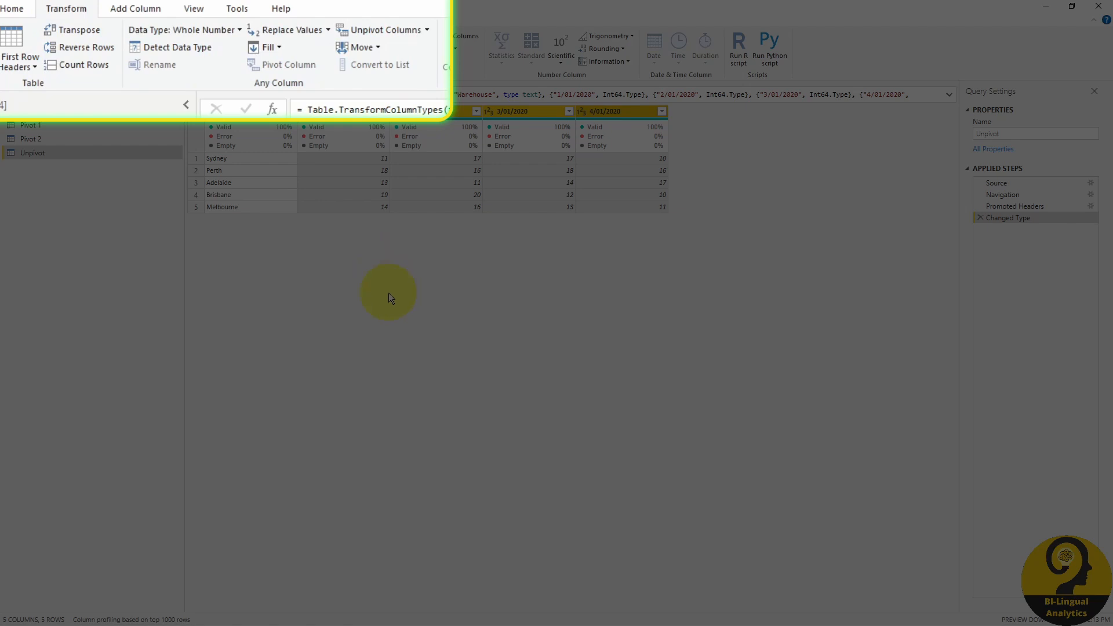
{"action": "mouse_move", "coordinate": [399, 41]}
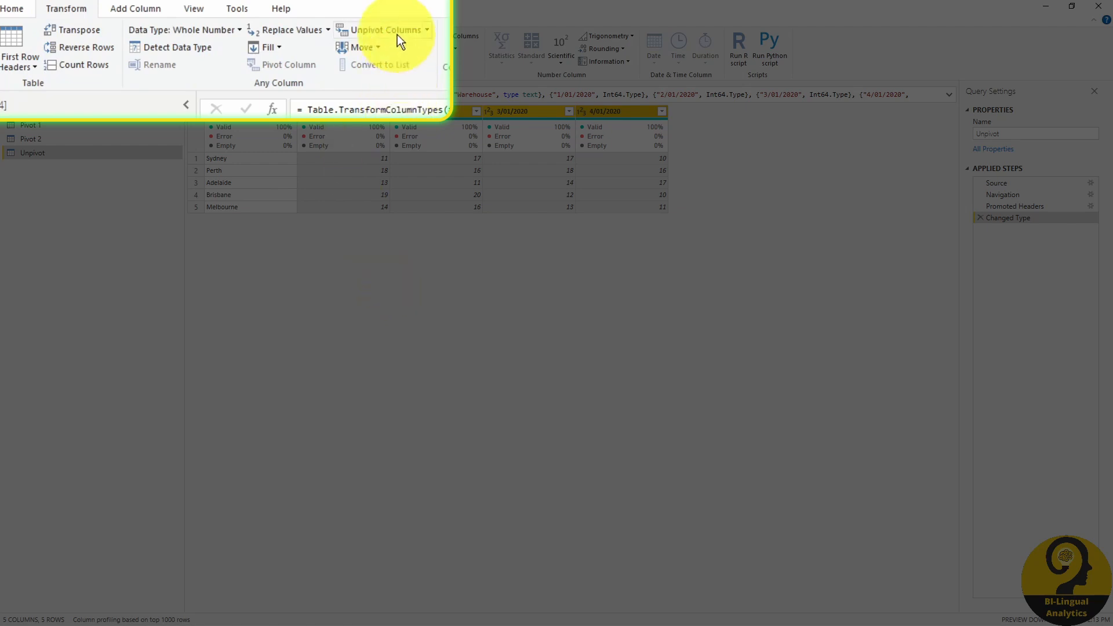
{"action": "left_click", "coordinate": [383, 29]}
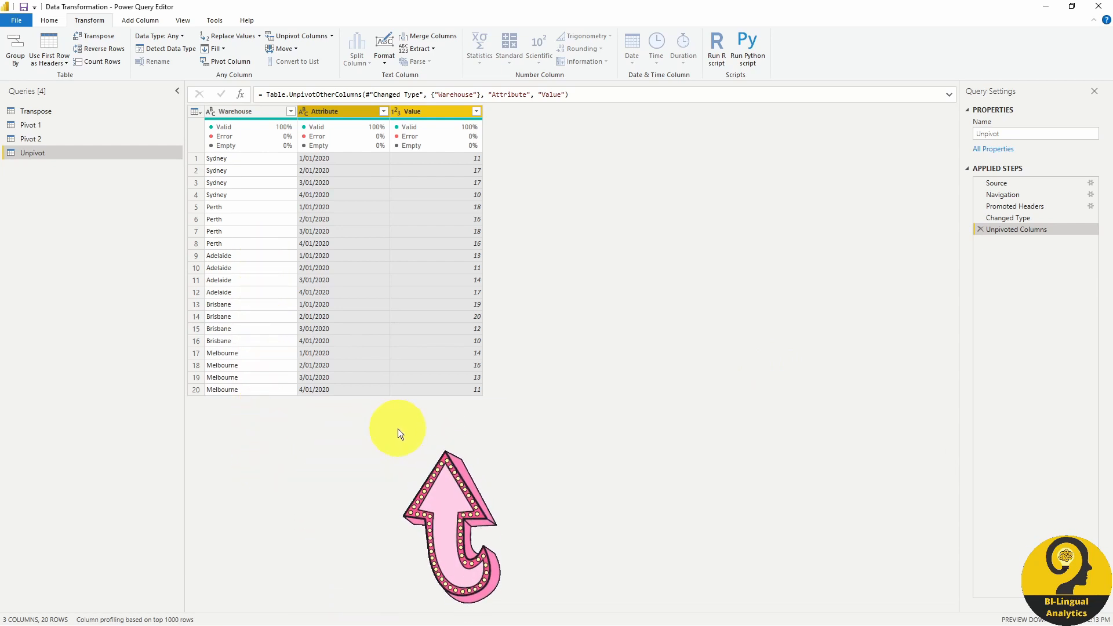
{"action": "mouse_move", "coordinate": [412, 221]}
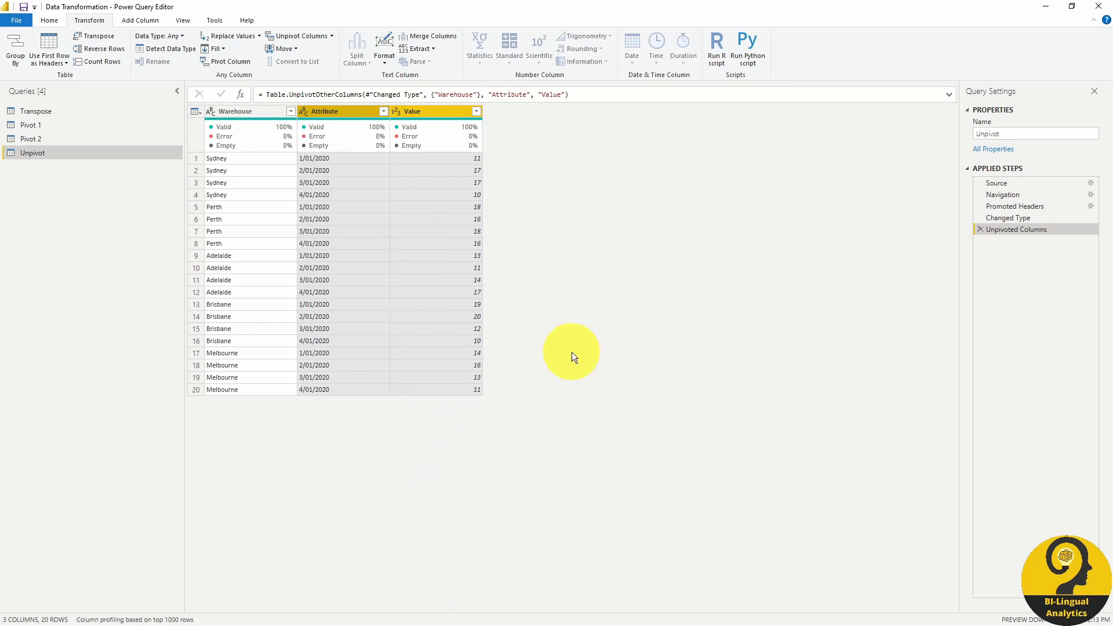
{"action": "mouse_move", "coordinate": [581, 353]}
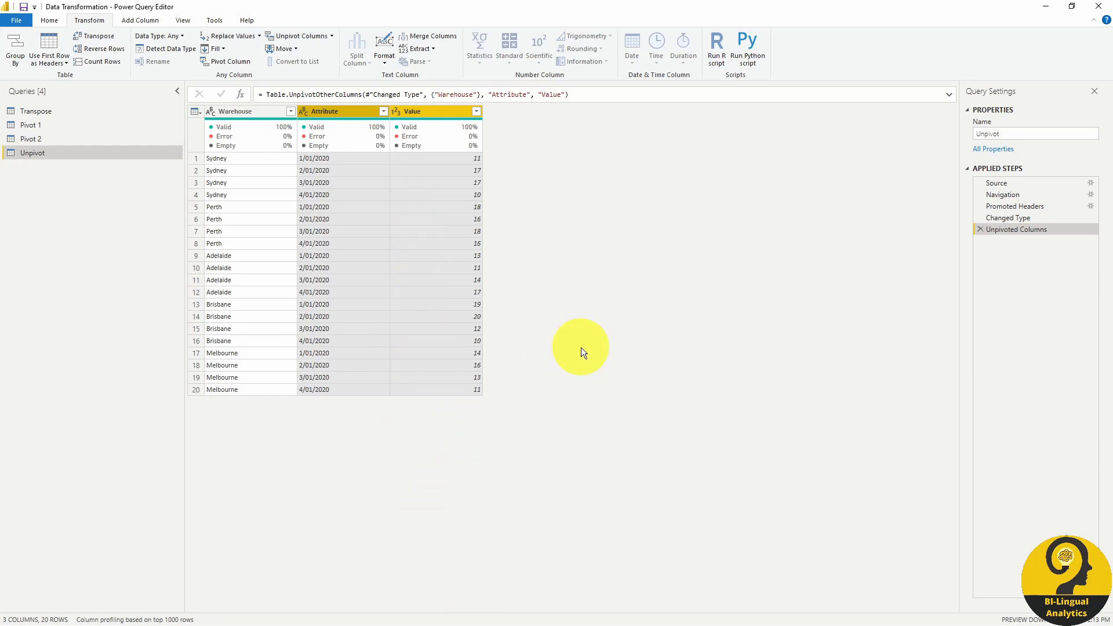
{"action": "mouse_move", "coordinate": [578, 341]}
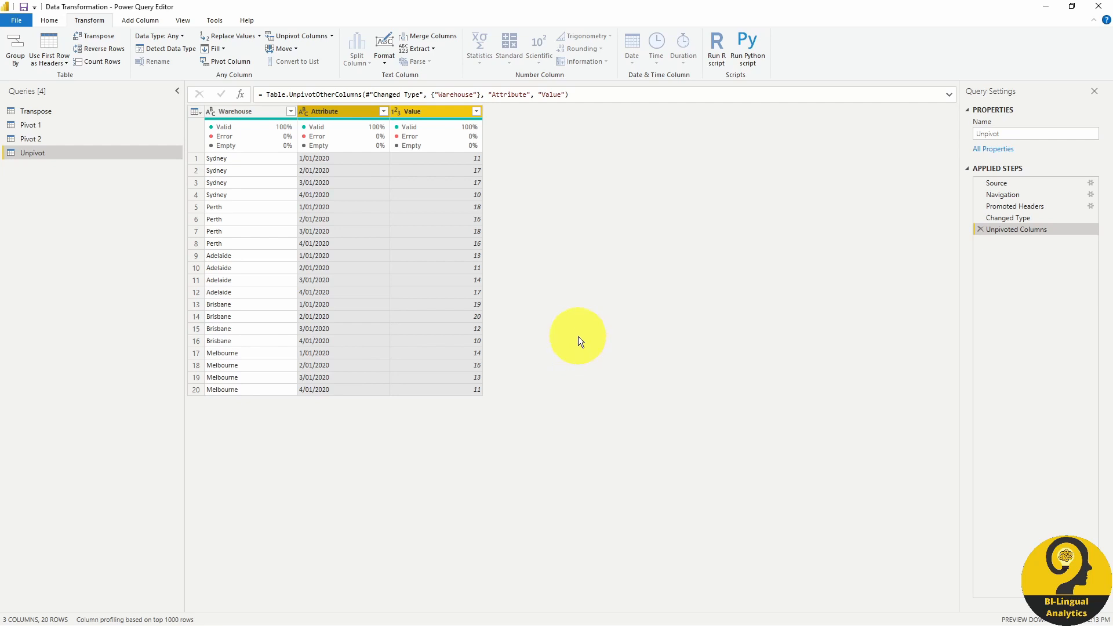
{"action": "mouse_move", "coordinate": [568, 308]}
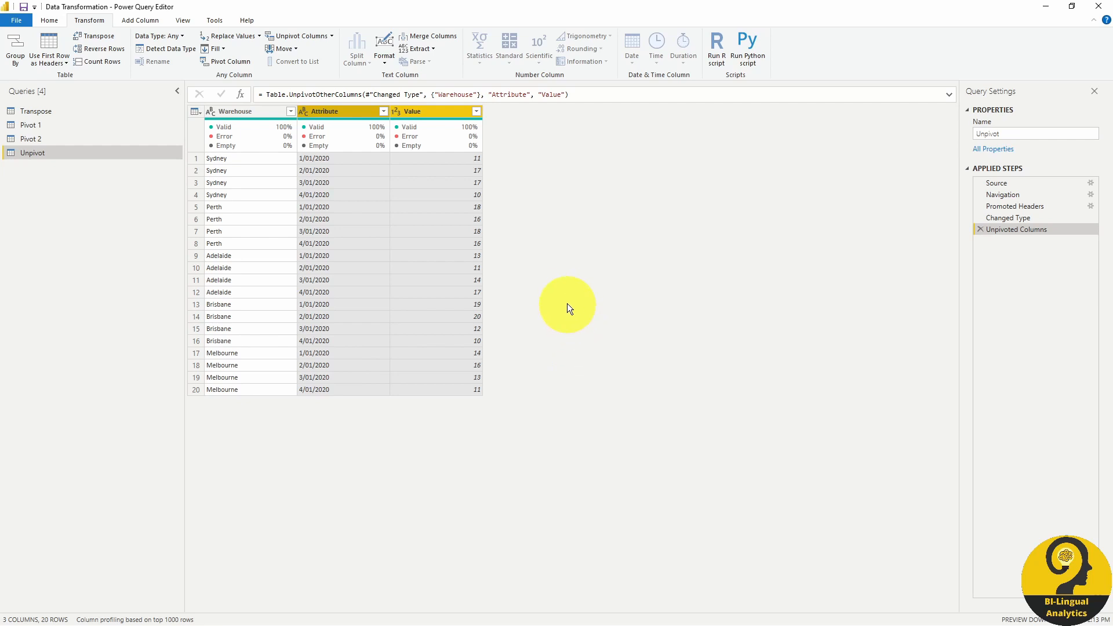
Edit the unpivot formula so Attribute becomes Date and Value becomes QTY, then remove the step.
{"action": "left_click", "coordinate": [597, 90]}
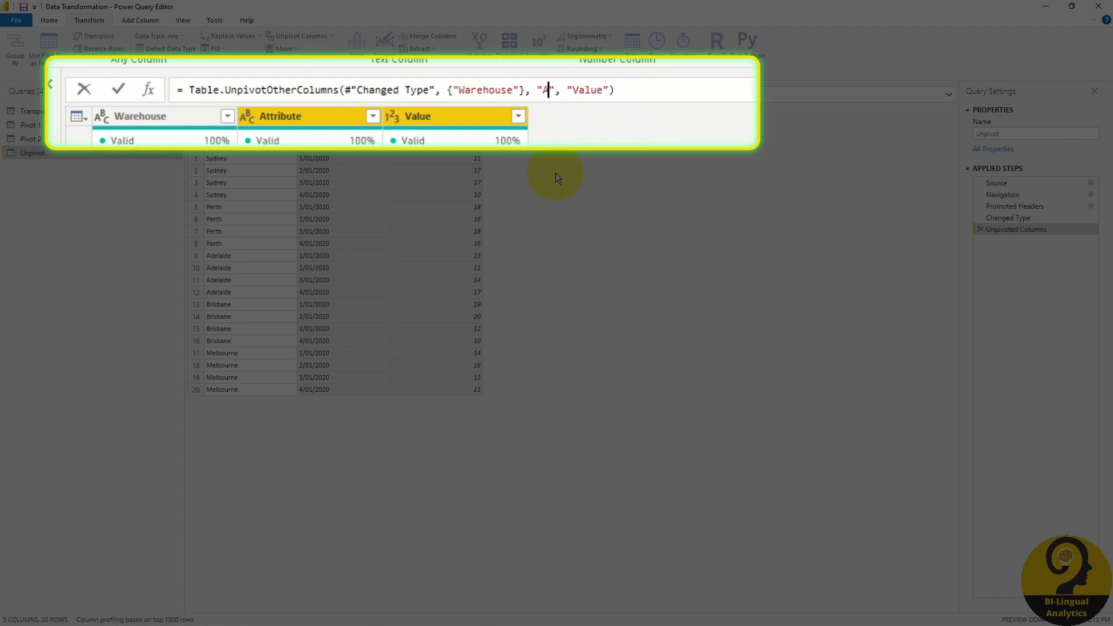
{"action": "type", "text": "Date"}
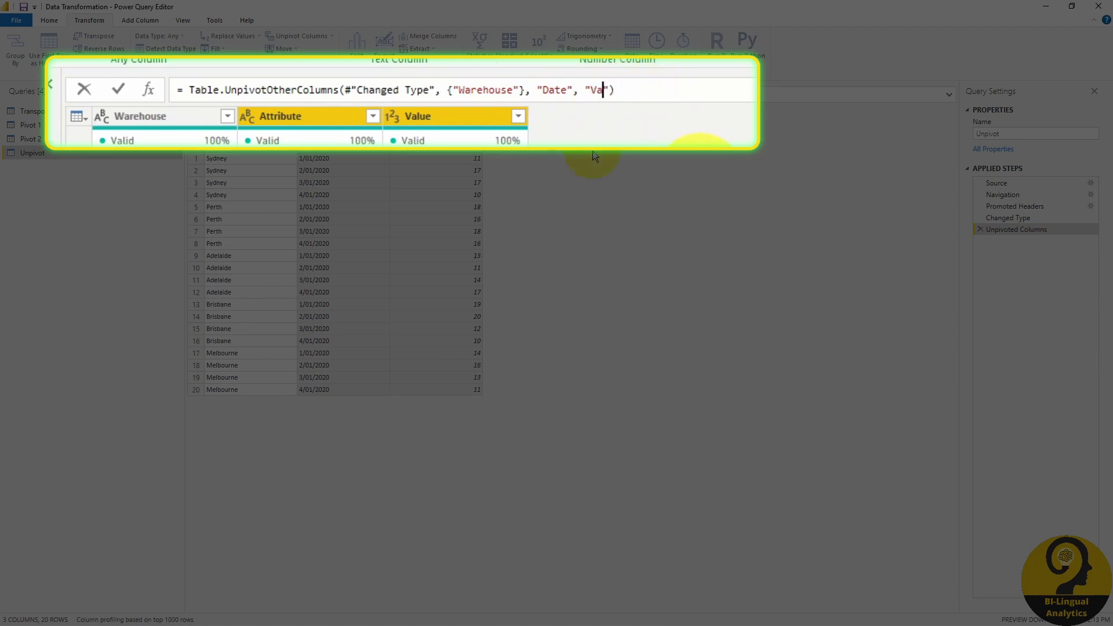
{"action": "type", "text": "QTY"}
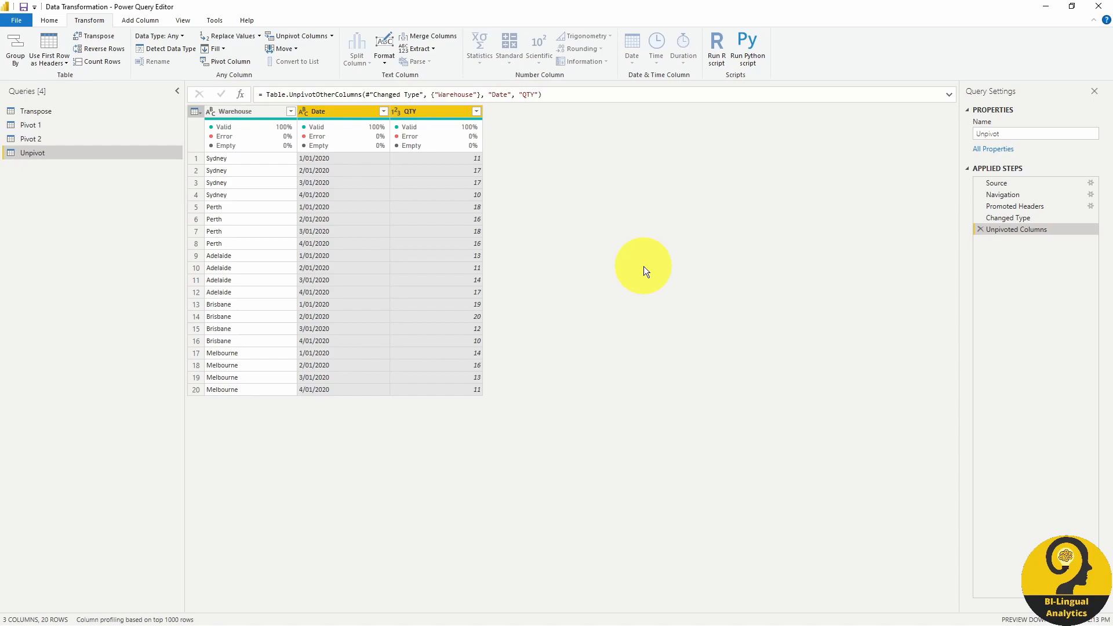
{"action": "left_click", "coordinate": [980, 229]}
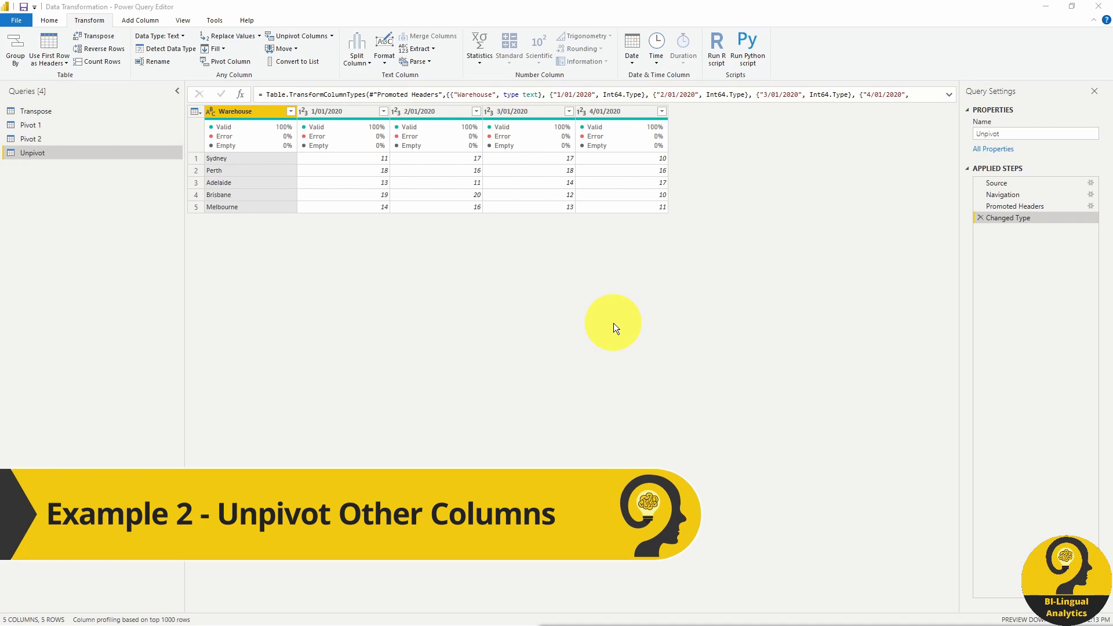
{"action": "mouse_move", "coordinate": [516, 336]}
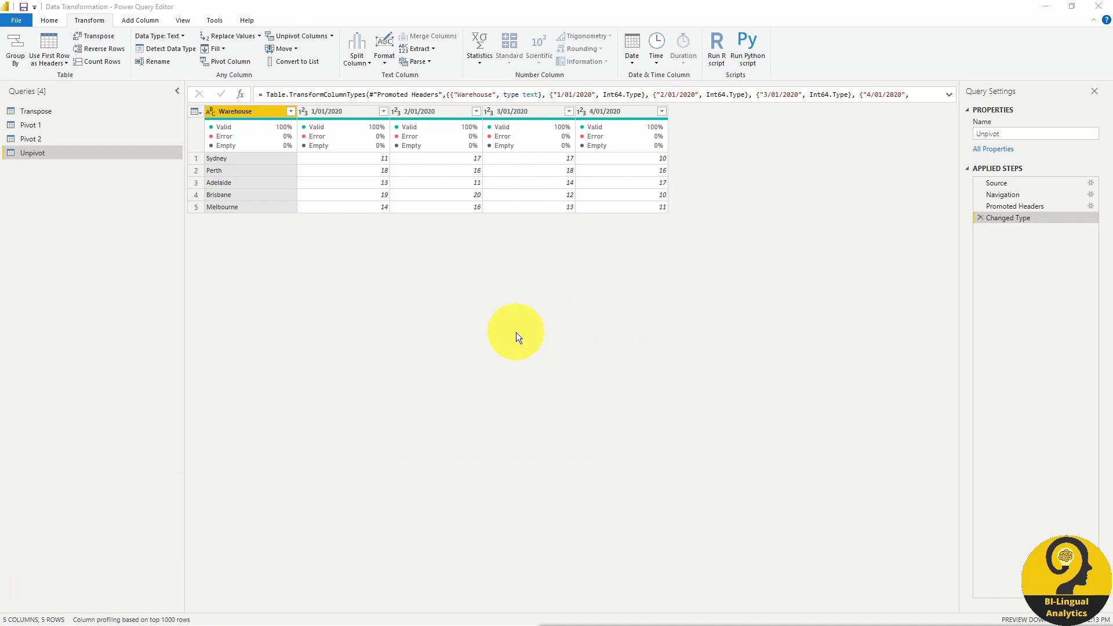
{"action": "mouse_move", "coordinate": [467, 332]}
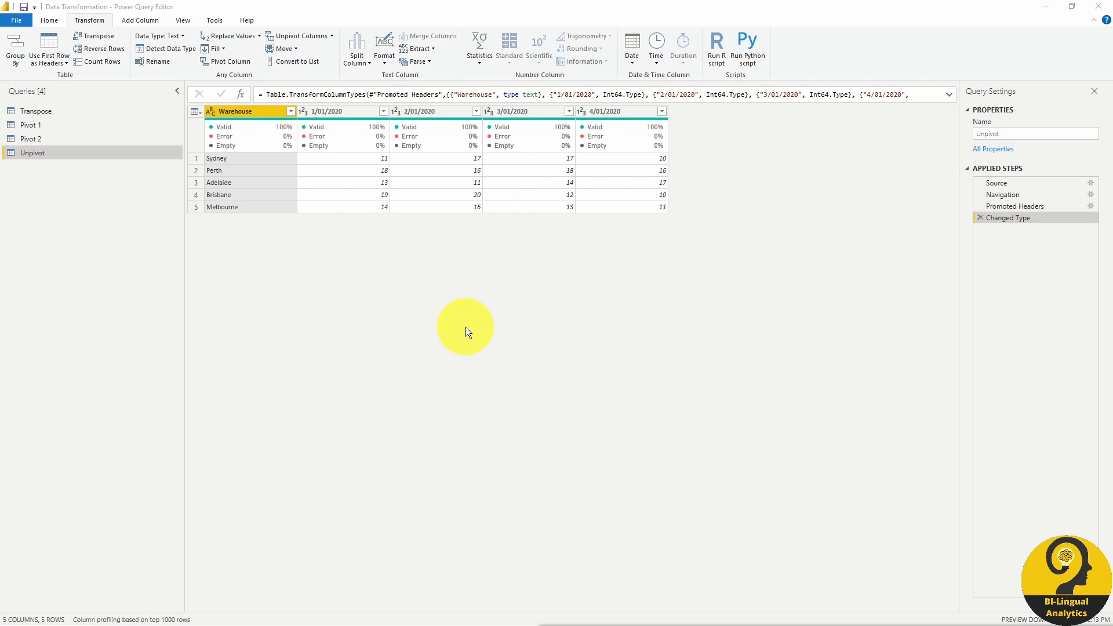
{"action": "mouse_move", "coordinate": [614, 243]}
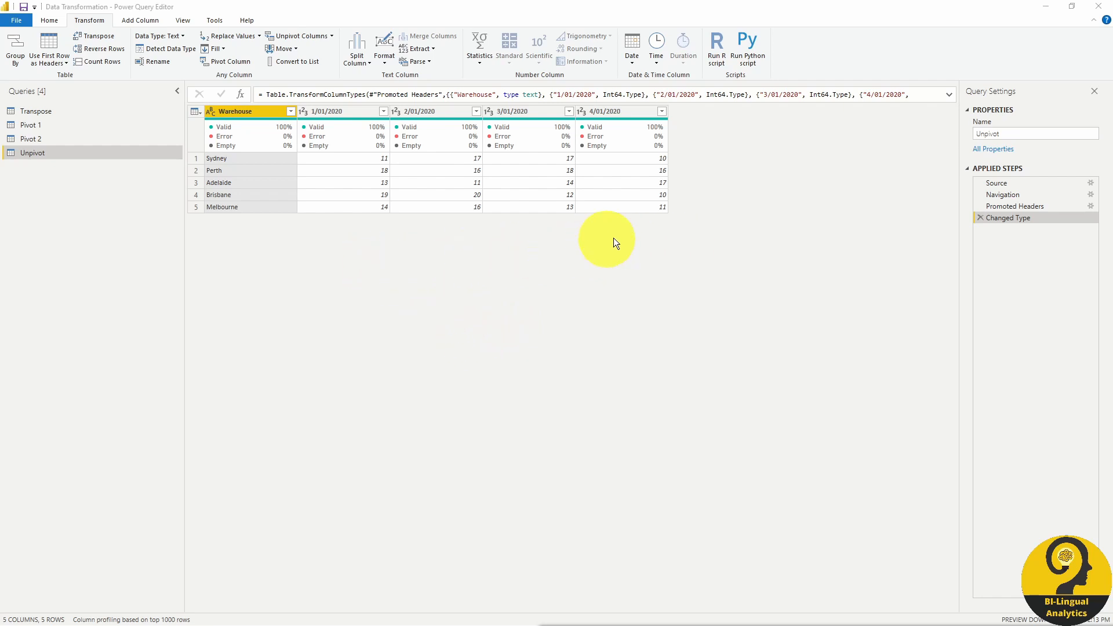
{"action": "mouse_move", "coordinate": [670, 226]}
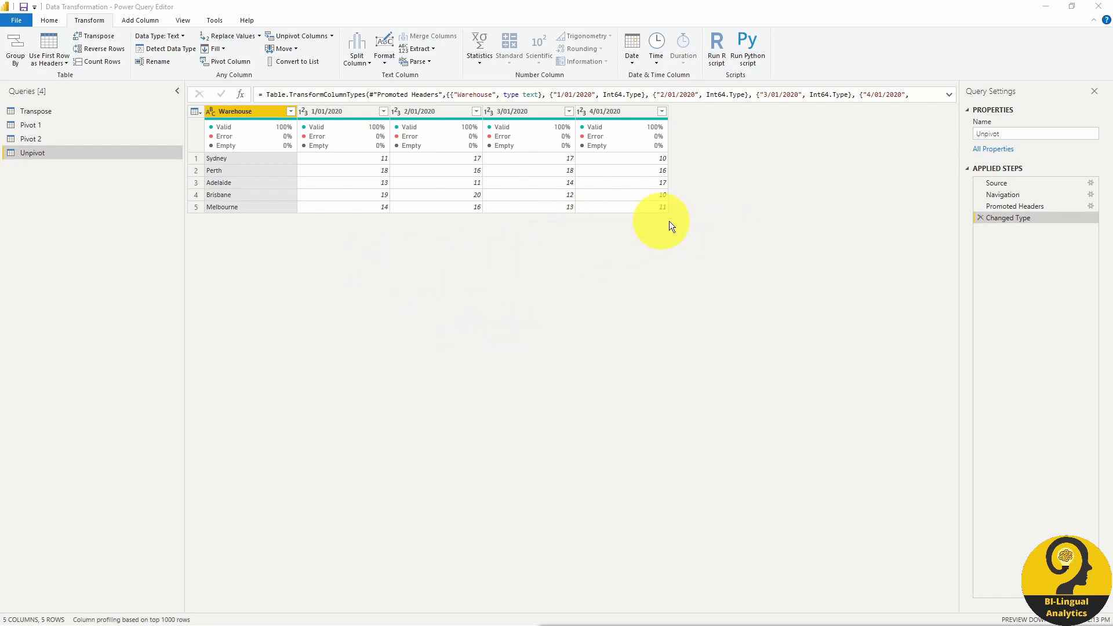
{"action": "mouse_move", "coordinate": [638, 187]}
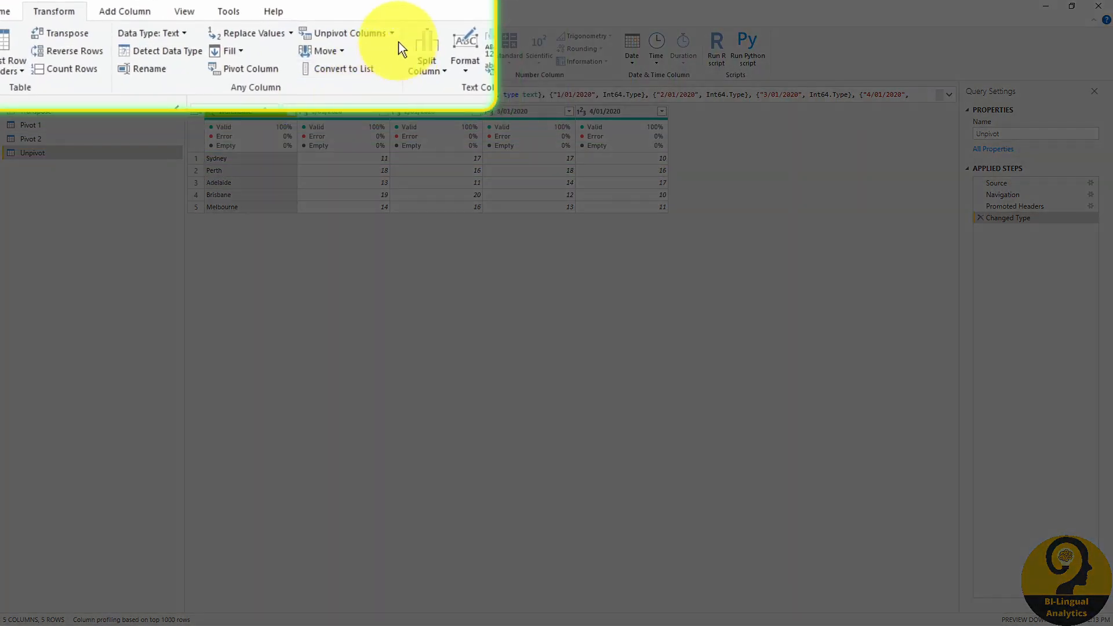
Unpivot Other Columns with Warehouse fixed, giving 20 Warehouse/Attribute/Value rows.
{"action": "left_click", "coordinate": [391, 32]}
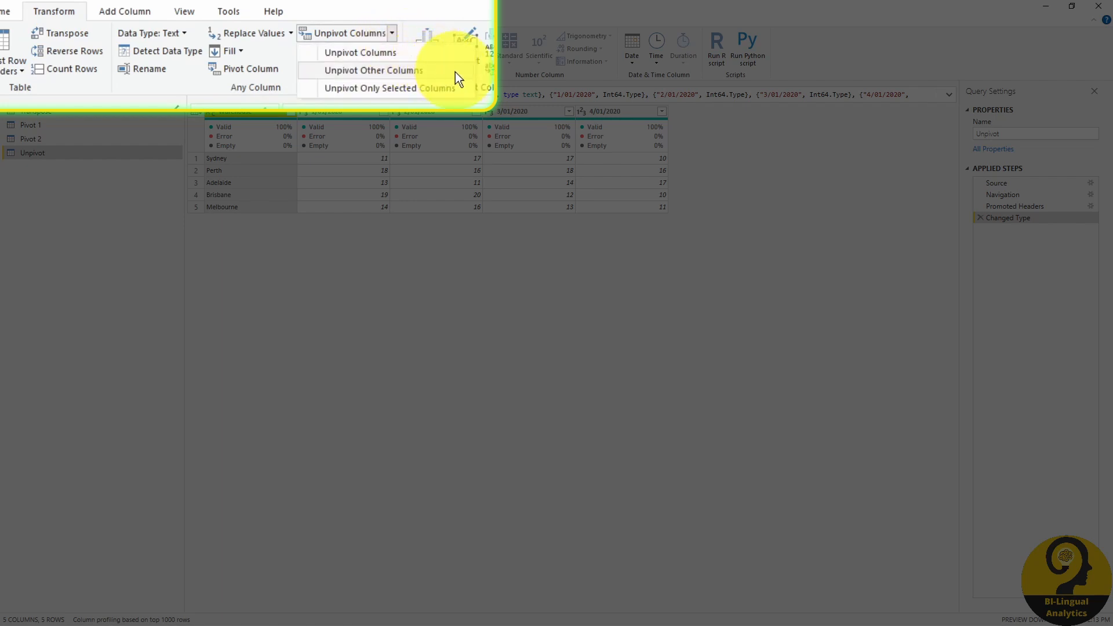
{"action": "mouse_move", "coordinate": [465, 78]}
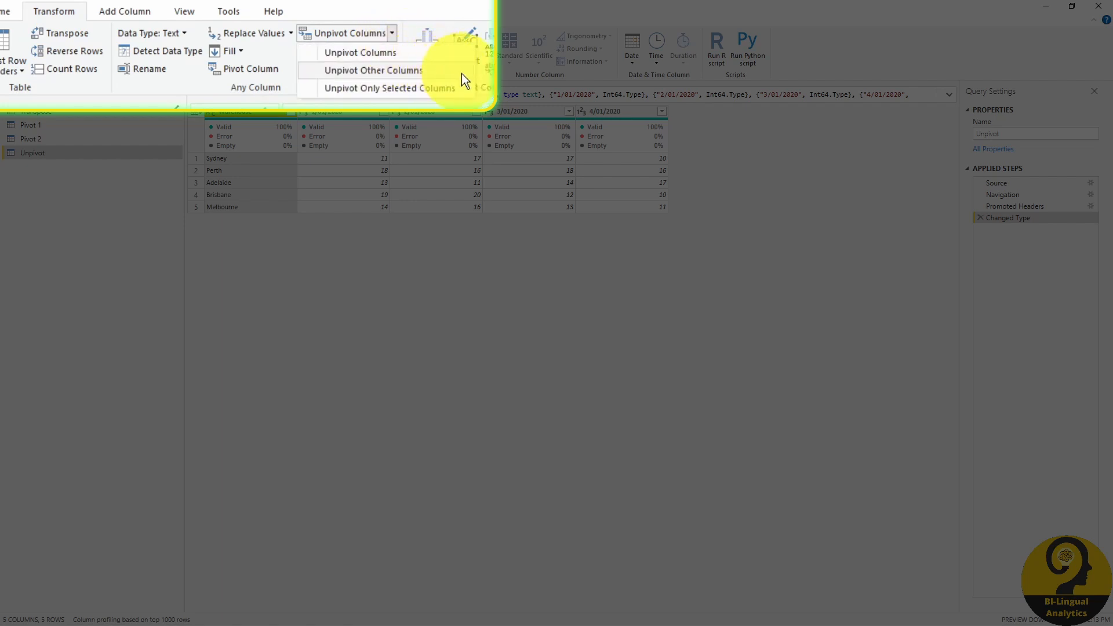
{"action": "left_click", "coordinate": [372, 69]}
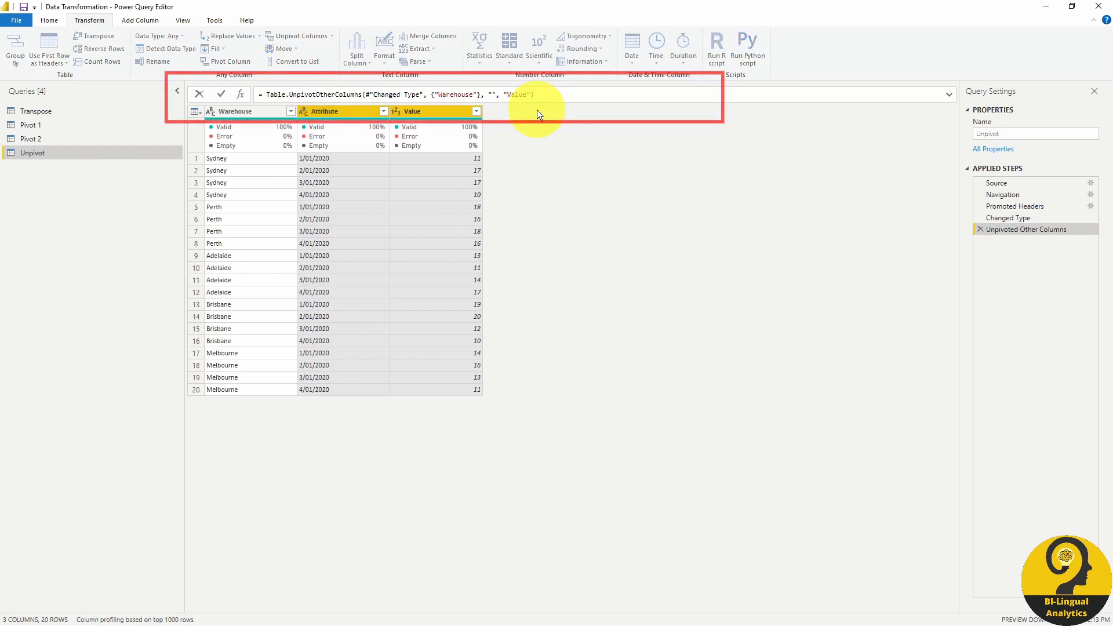
Rename Attribute to Date and Value to QTY in the Unpivoted Other Columns formula.
{"action": "type", "text": "Date"}
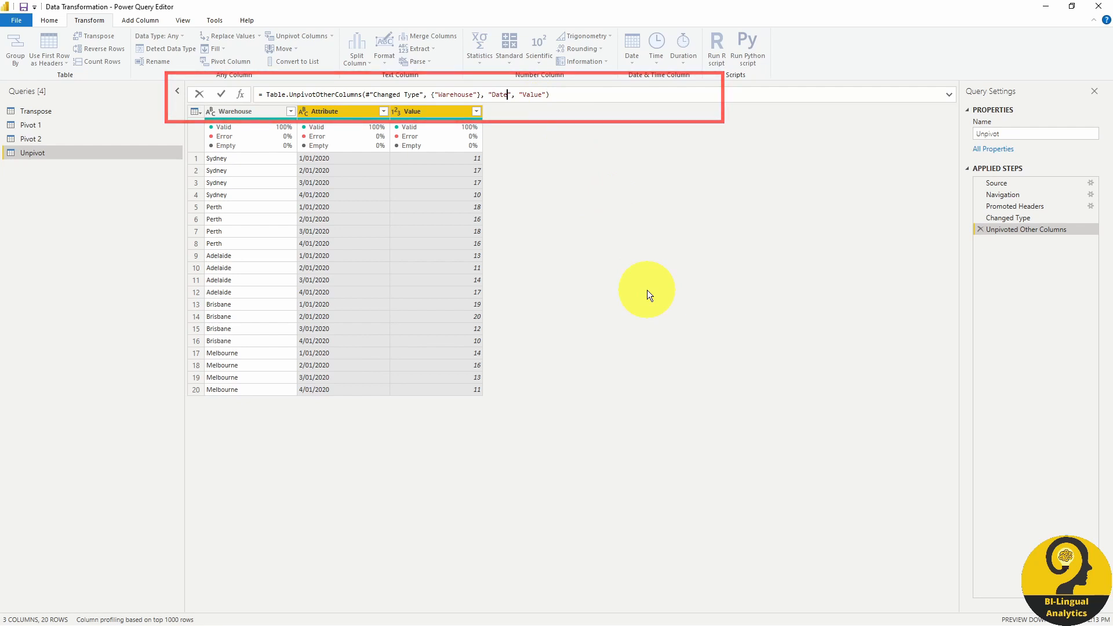
{"action": "key", "text": "Backspace"}
{"action": "type", "text": "QTY"}
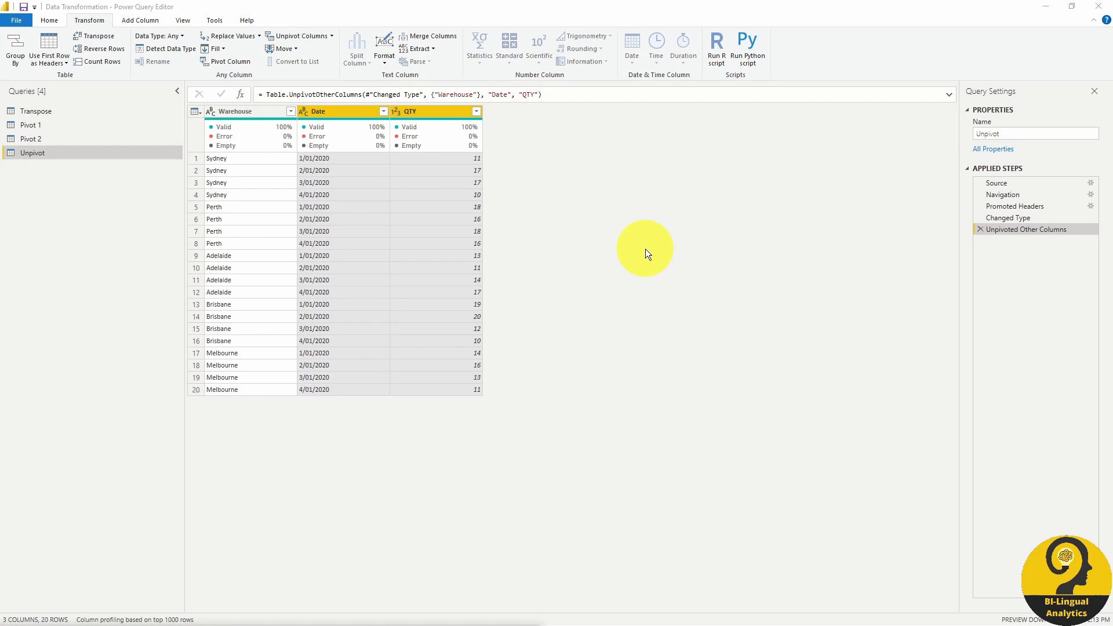
{"action": "mouse_move", "coordinate": [416, 219]}
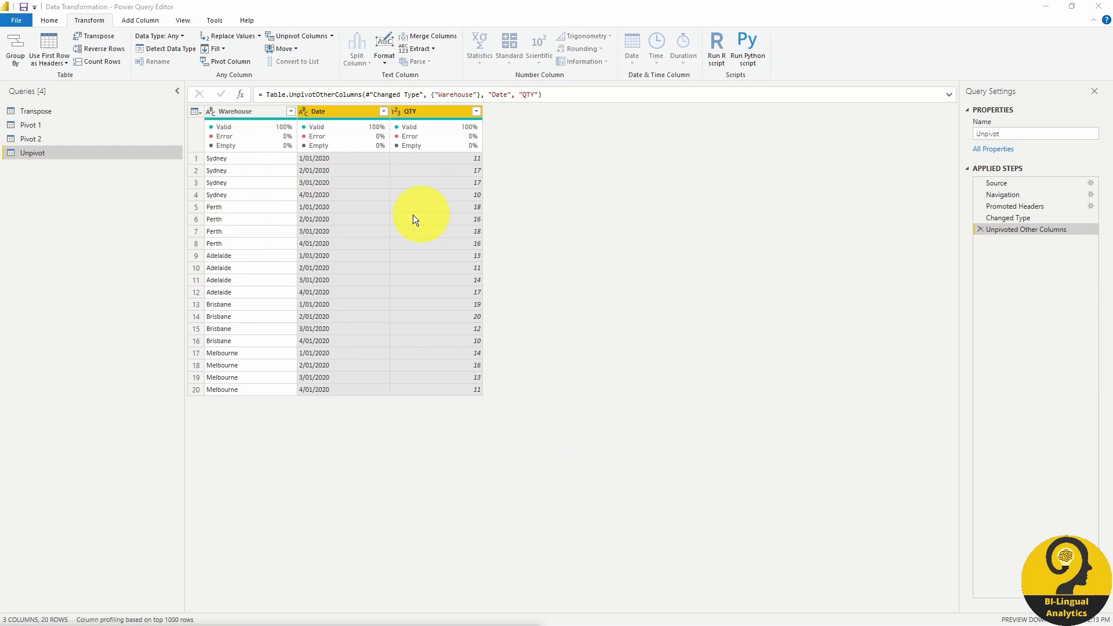